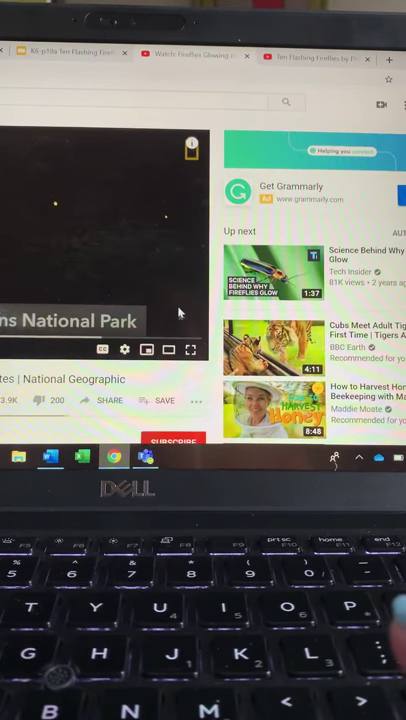
- Expand the National Geographic firefly video to fill the whole screen
{"action": "left_click", "coordinate": [187, 349]}
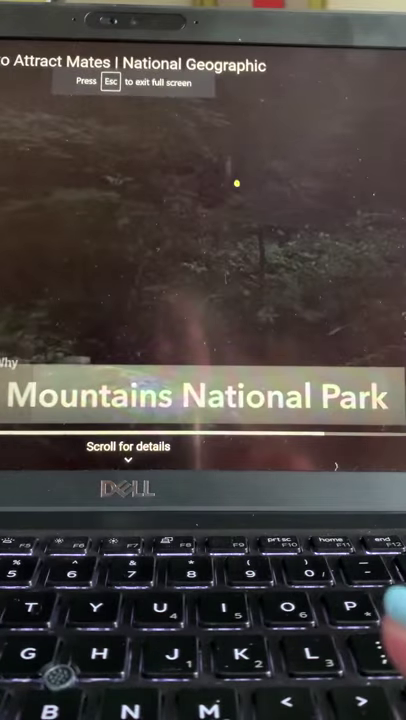